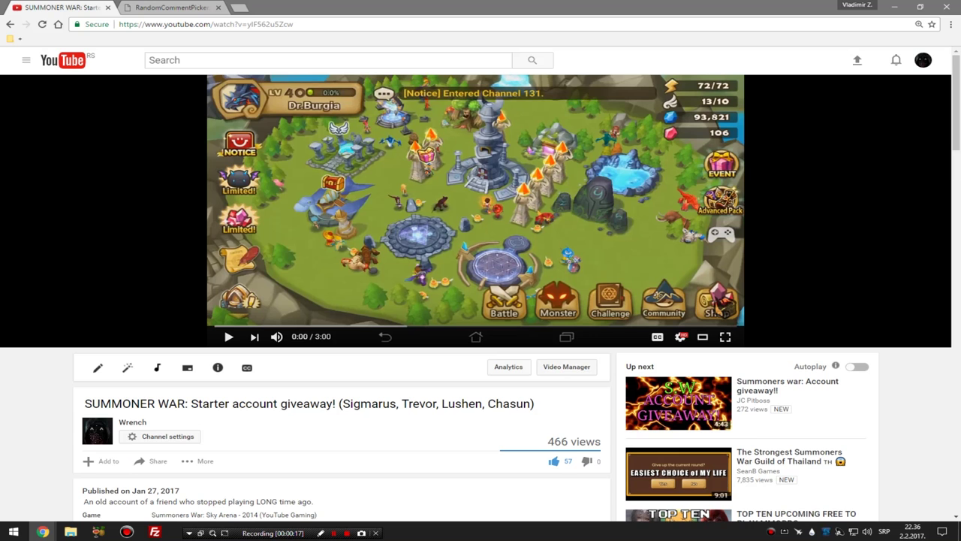
# Step: Scroll through the giveaway video page, then switch to the Random Comment Picker tab
pyautogui.scroll(-3)
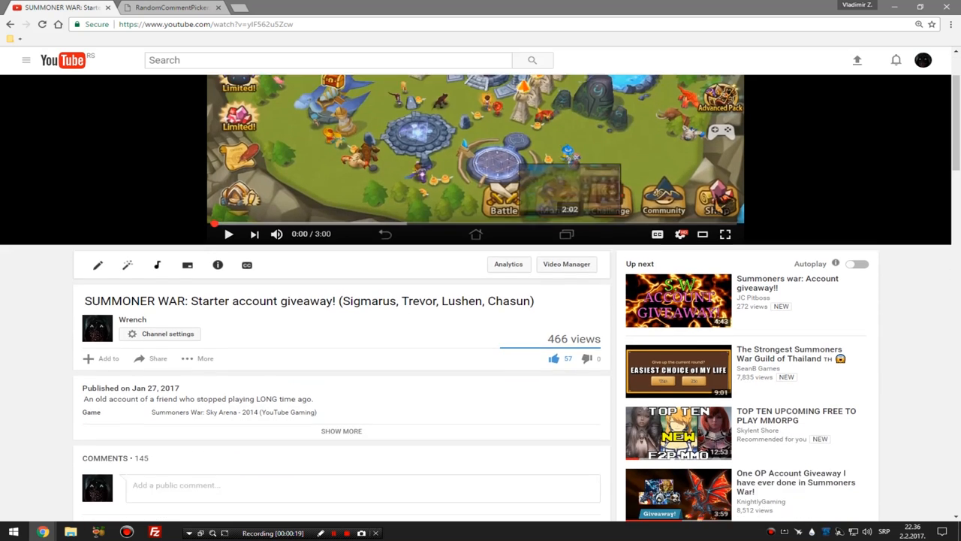
pyautogui.scroll(-3)
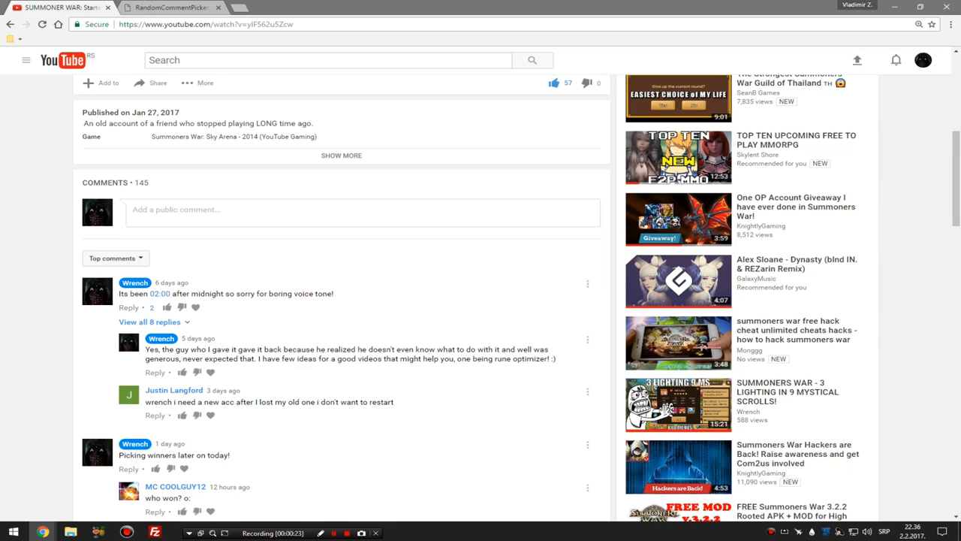
pyautogui.scroll(-3)
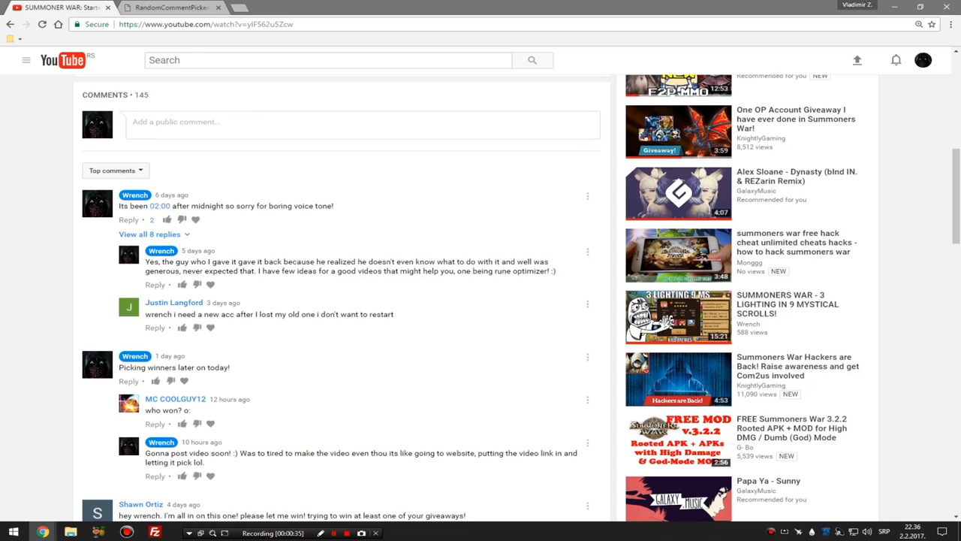
pyautogui.scroll(-3)
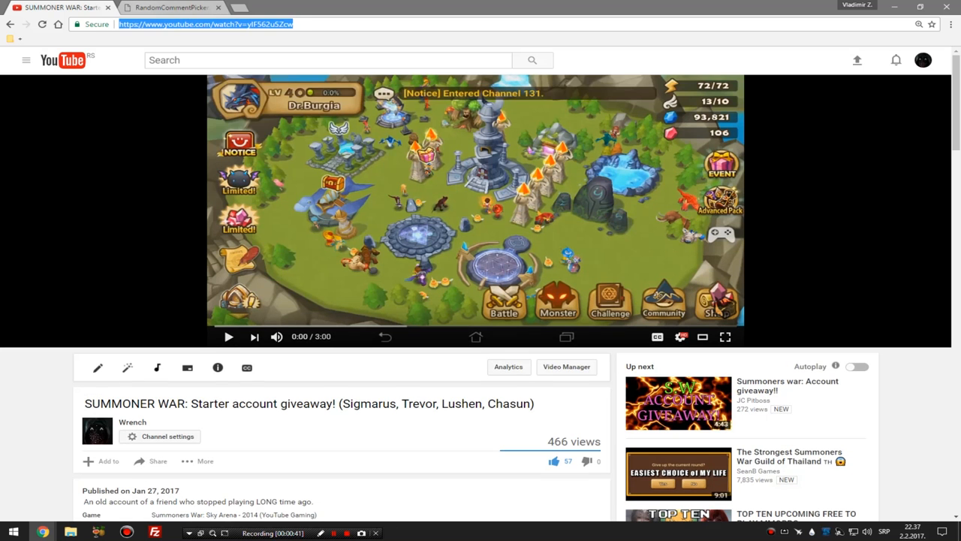
pyautogui.click(168, 7)
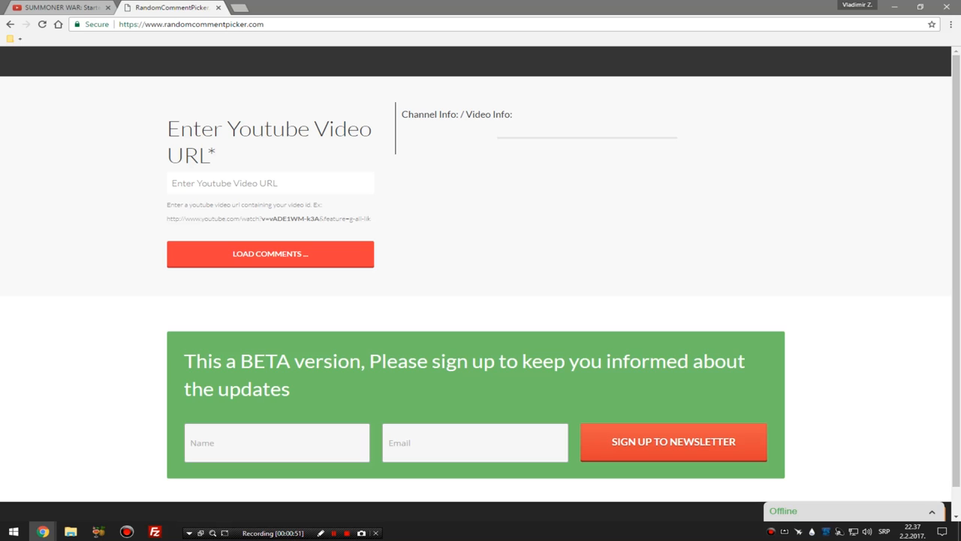
# Step: Enter the SUMMONER WAR giveaway video's URL and load its comments and details
pyautogui.click(270, 183)
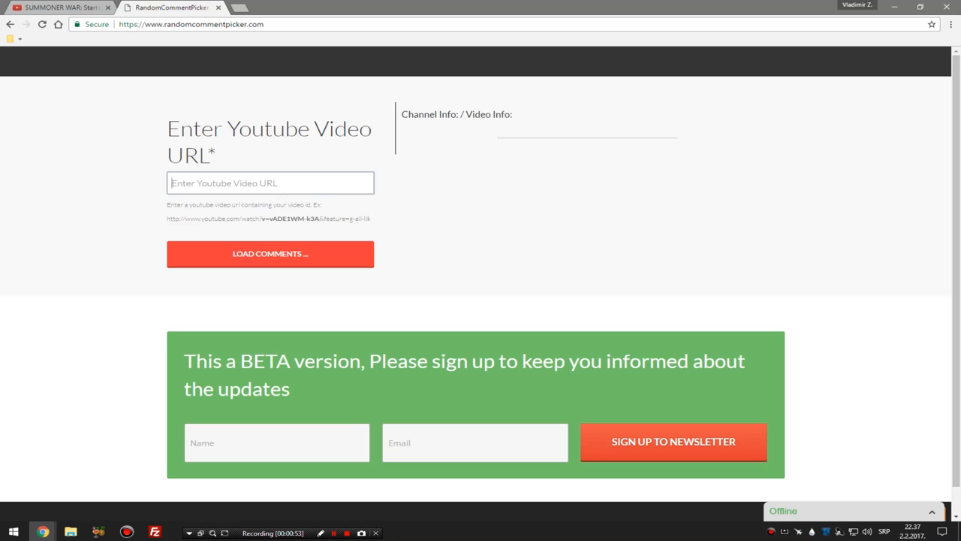
pyautogui.click(270, 252)
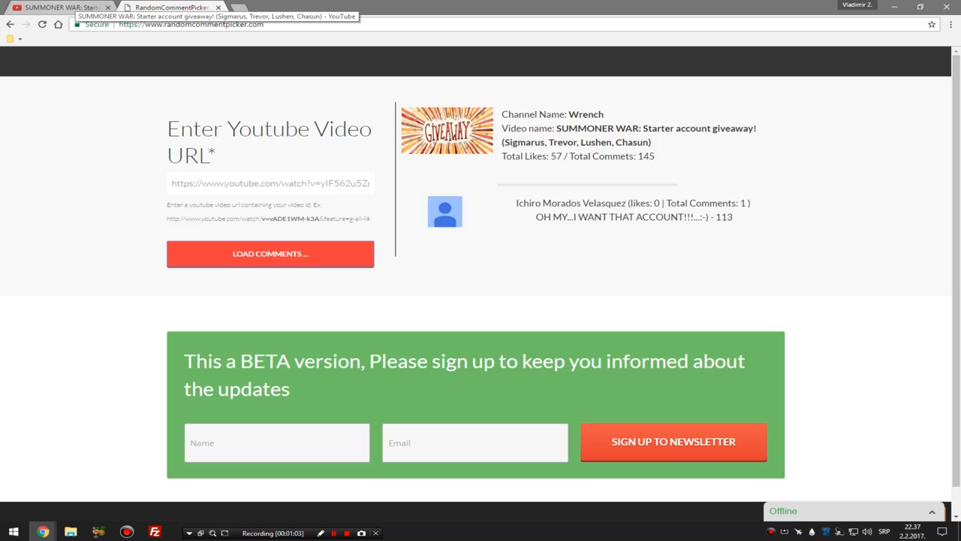
# Step: Draw a random winning comment once the video's comments finish loading
pyautogui.click(270, 252)
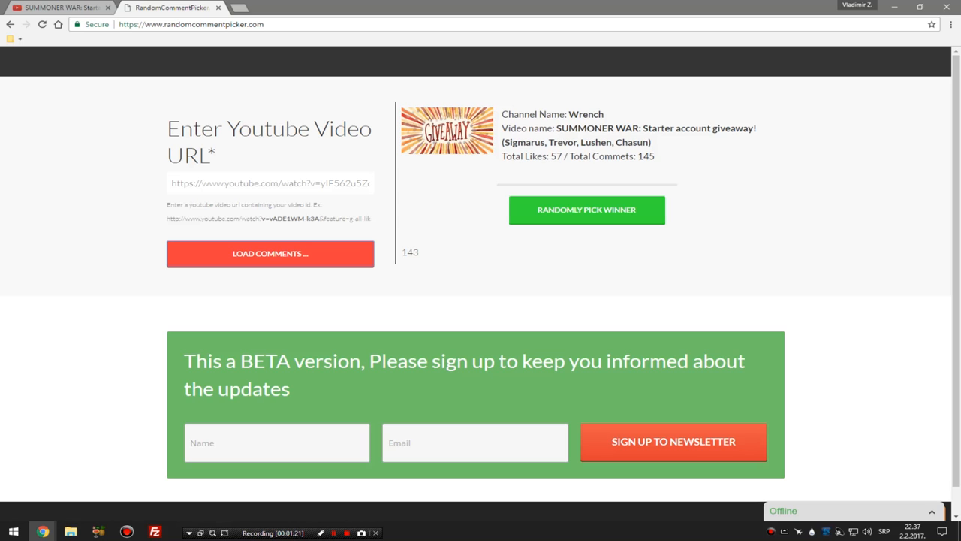
pyautogui.click(586, 211)
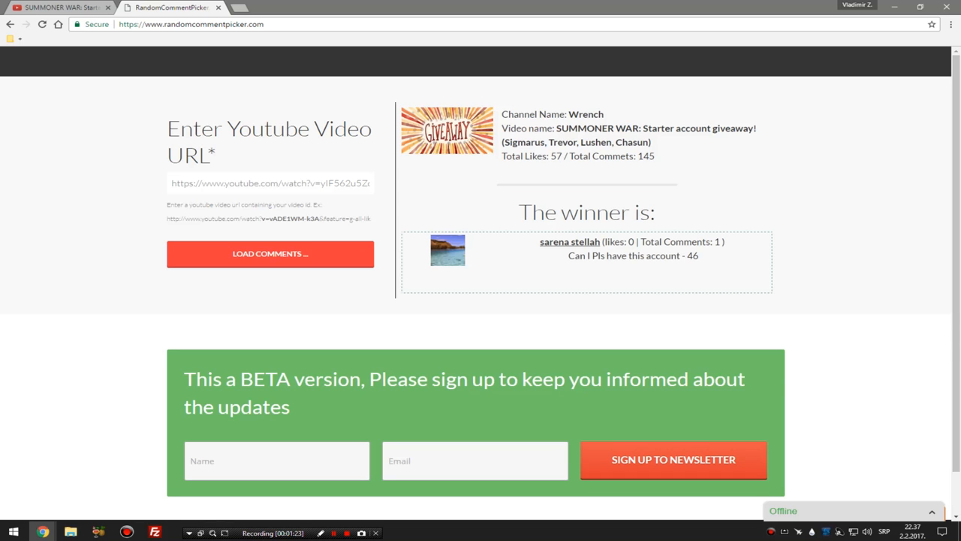